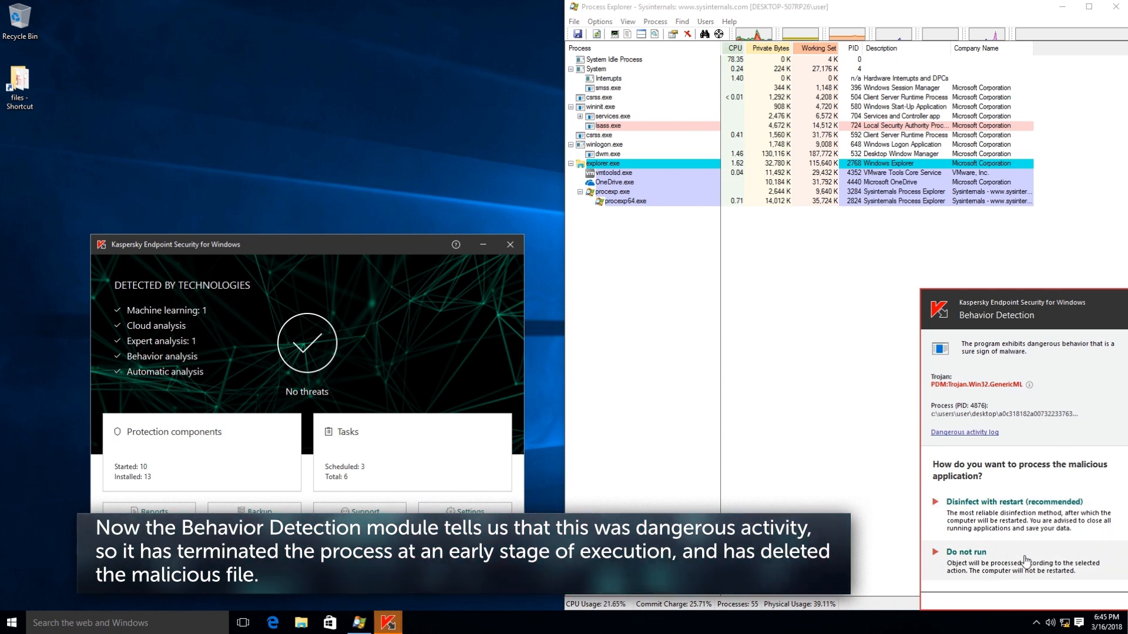
Step: Show the Behavior Detection report maximized, listing the trojan's detection, backup and deletion events
{"action": "left_click", "coordinate": [152, 511]}
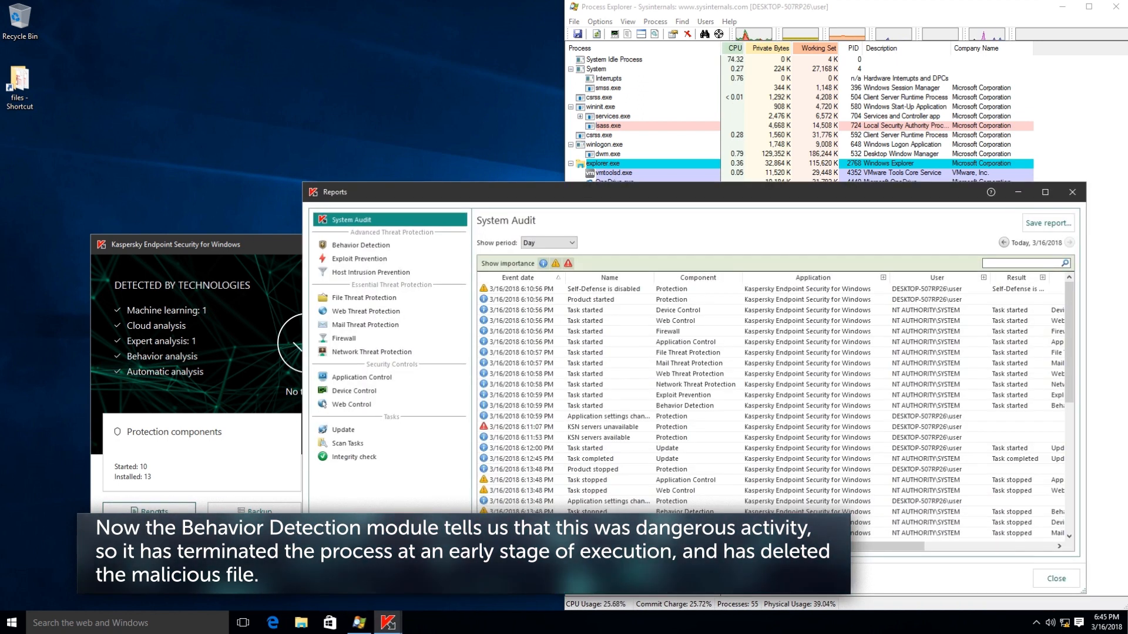
{"action": "left_click", "coordinate": [358, 244]}
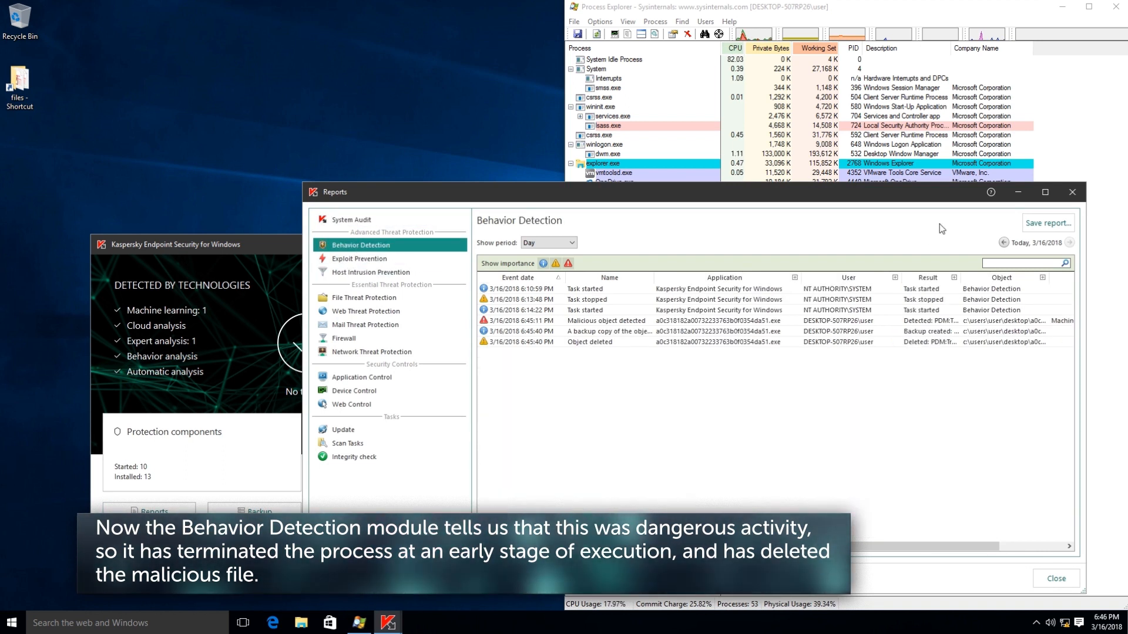
{"action": "left_click", "coordinate": [1043, 192]}
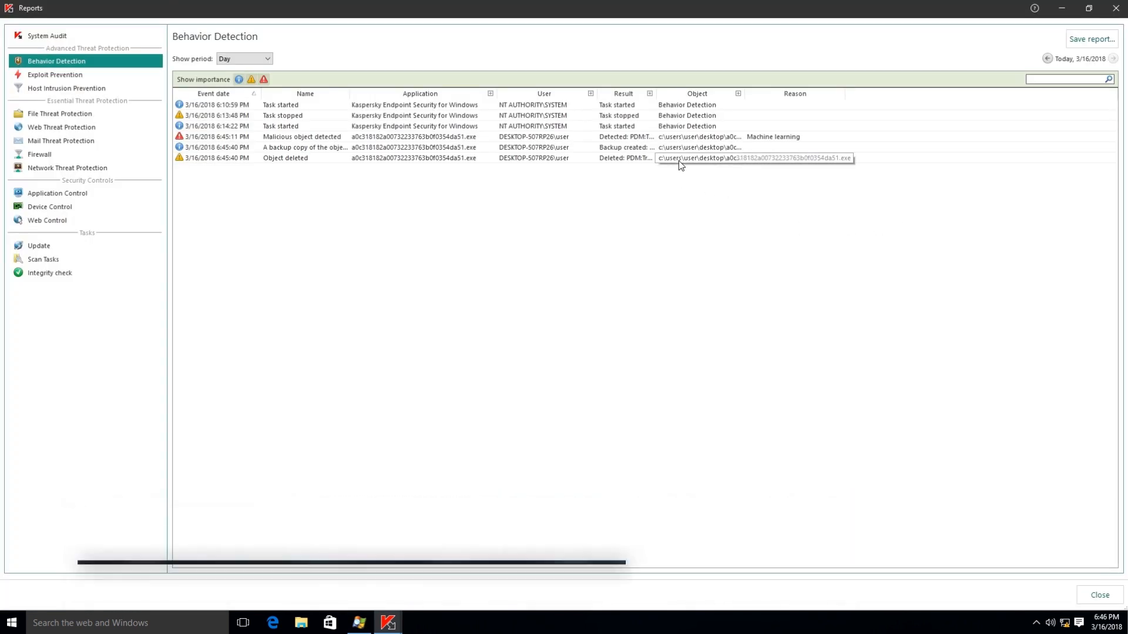
Step: Inspect the Object deleted and Malicious object detected events, the latter flagged as PDM:Trojan.Win32.GenericML
{"action": "left_click", "coordinate": [284, 157]}
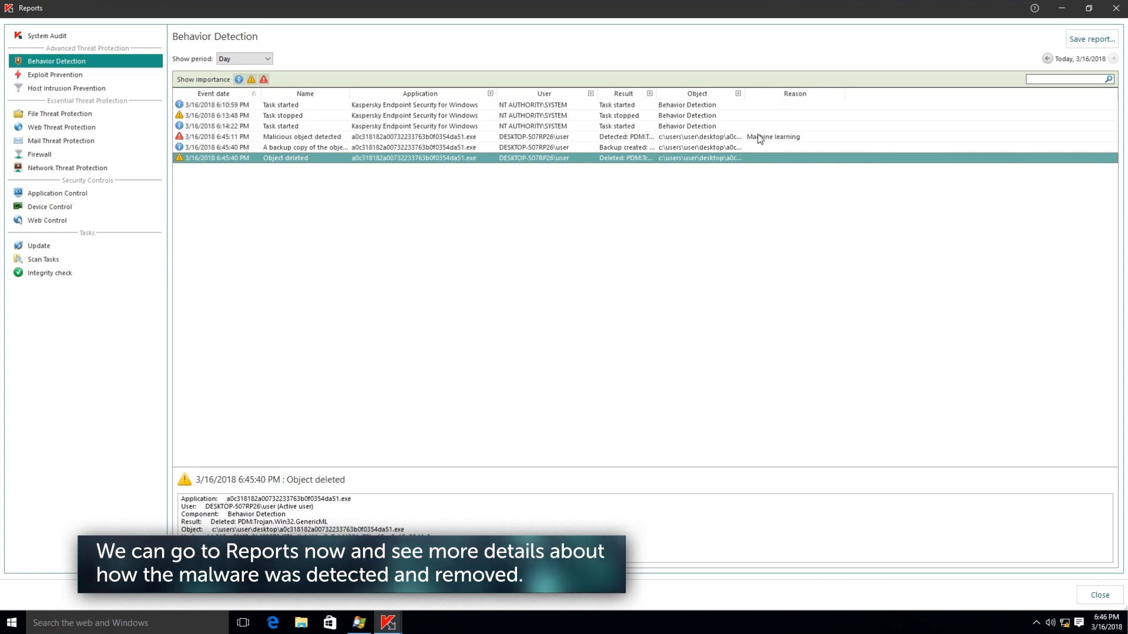
{"action": "left_click", "coordinate": [302, 136]}
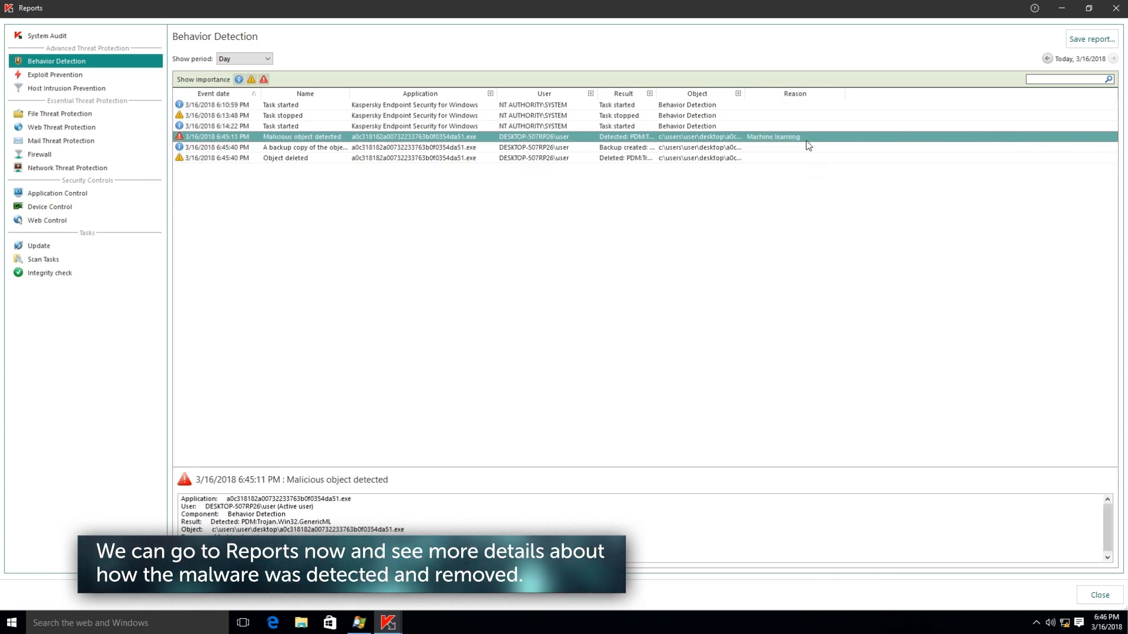